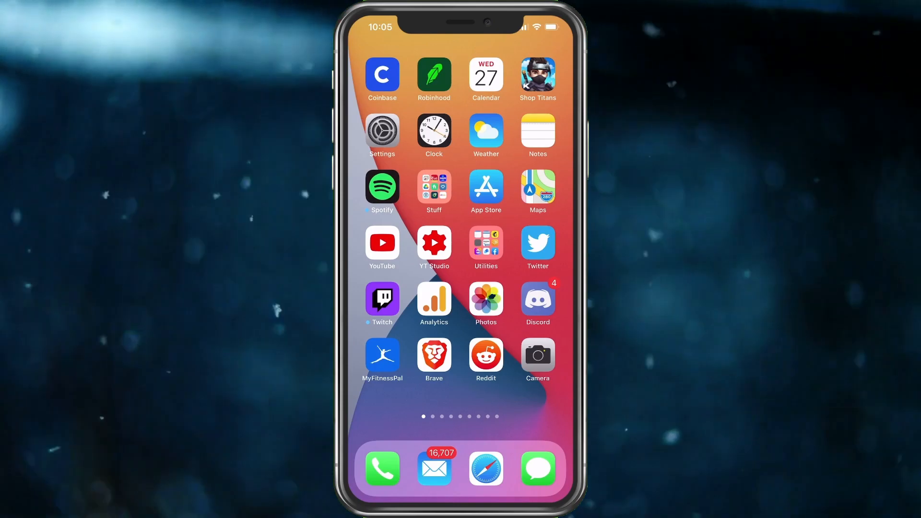
- Launch the Settings app from the home screen
left_click(380, 133)
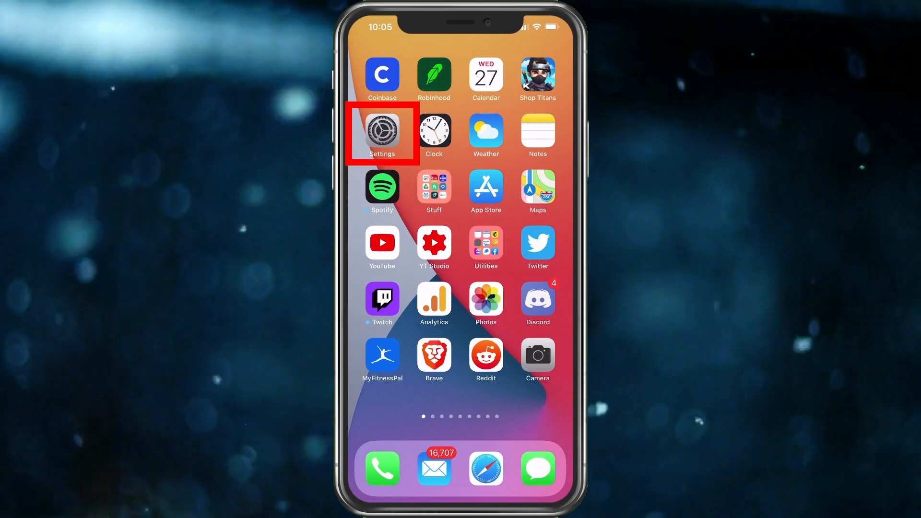
left_click(381, 131)
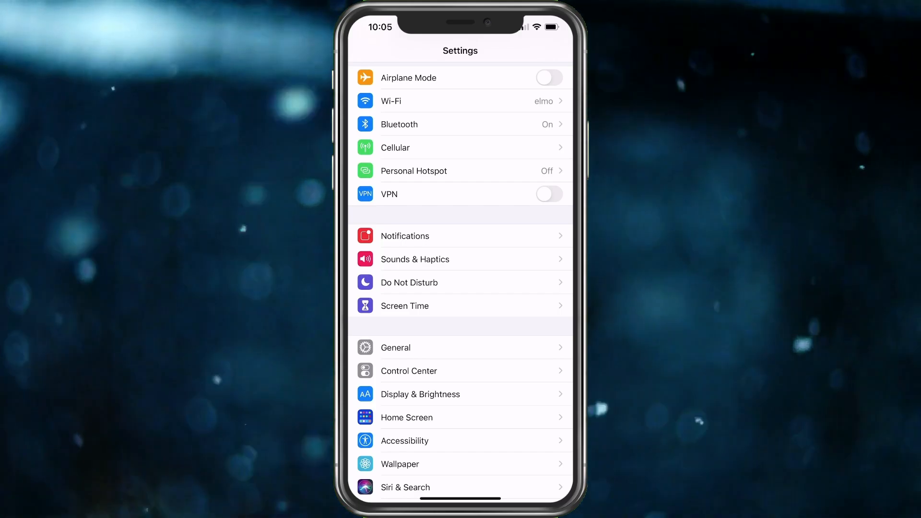
- Go into Bluetooth and show the MY ROGUE info page listing Car Stereo
left_click(460, 124)
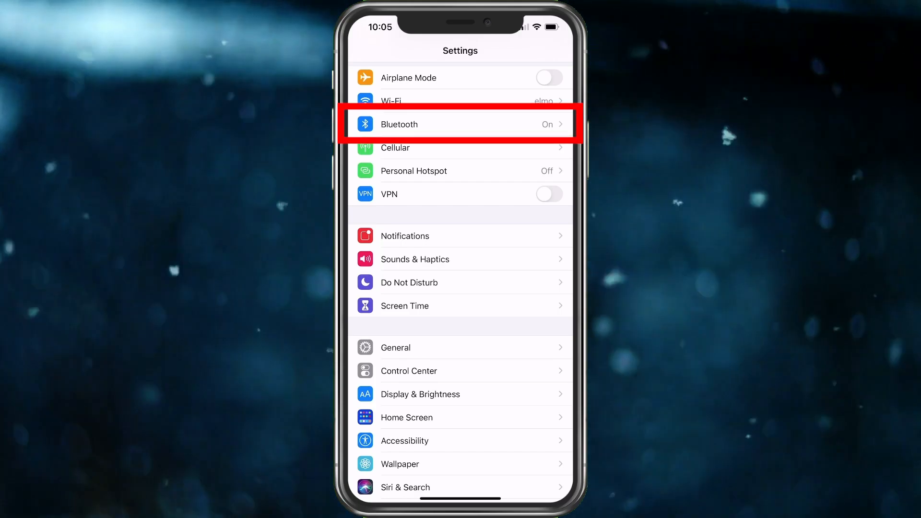
left_click(460, 123)
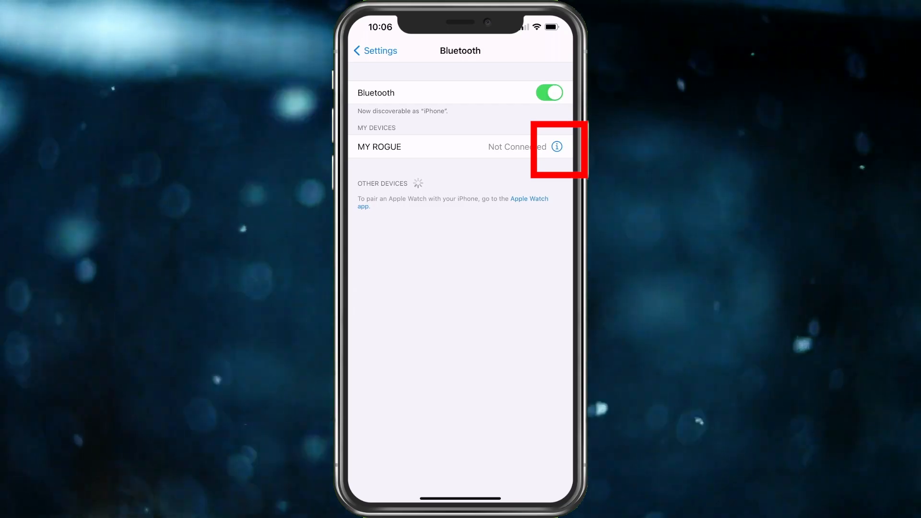
left_click(557, 146)
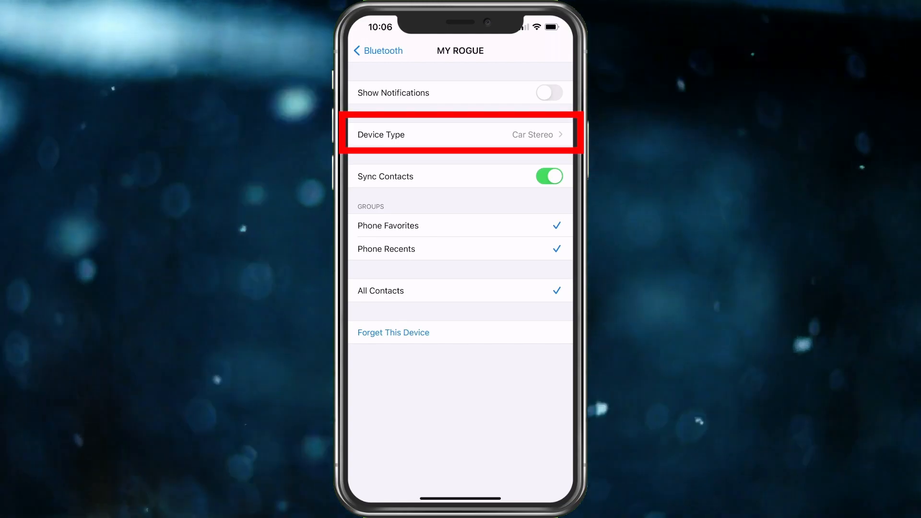
- Set MY ROGUE's Device Type to Speaker instead of Car Stereo and return to its details
left_click(460, 134)
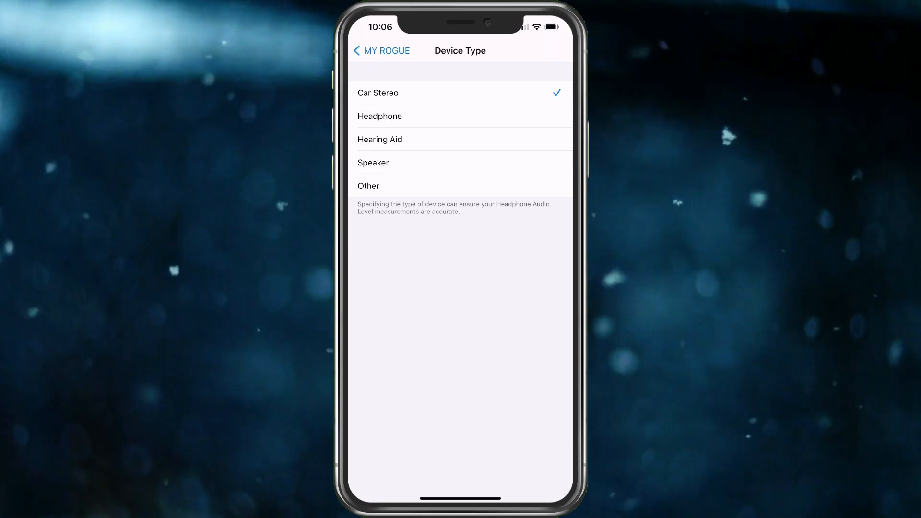
left_click(380, 116)
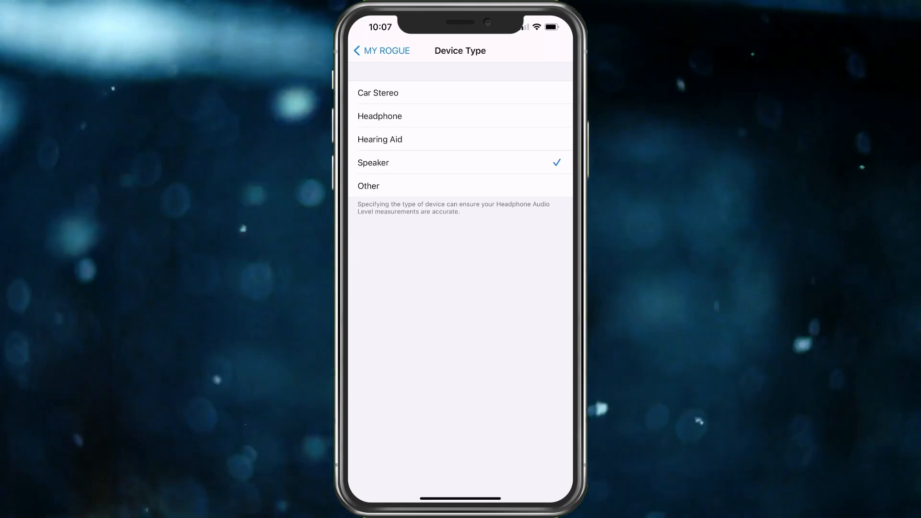
left_click(381, 51)
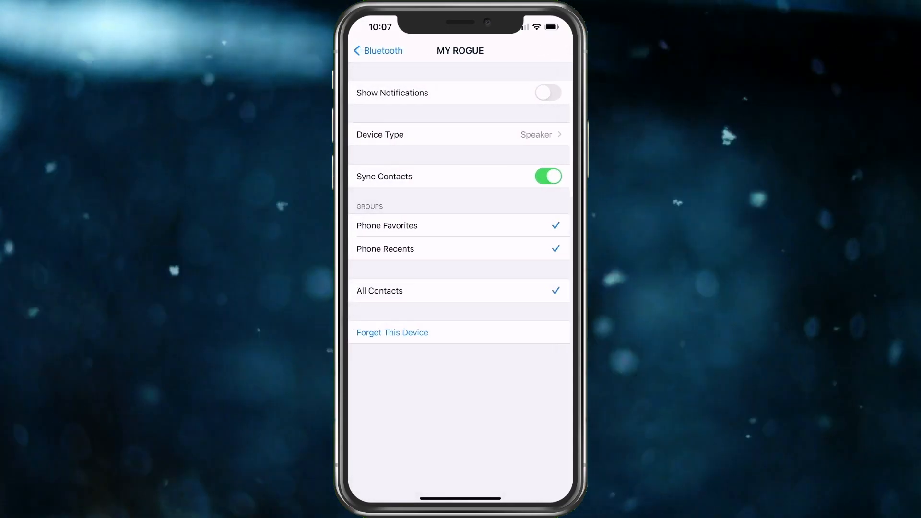
- Confirm Speaker is still checked for MY ROGUE, then back out to the Bluetooth list
left_click(377, 51)
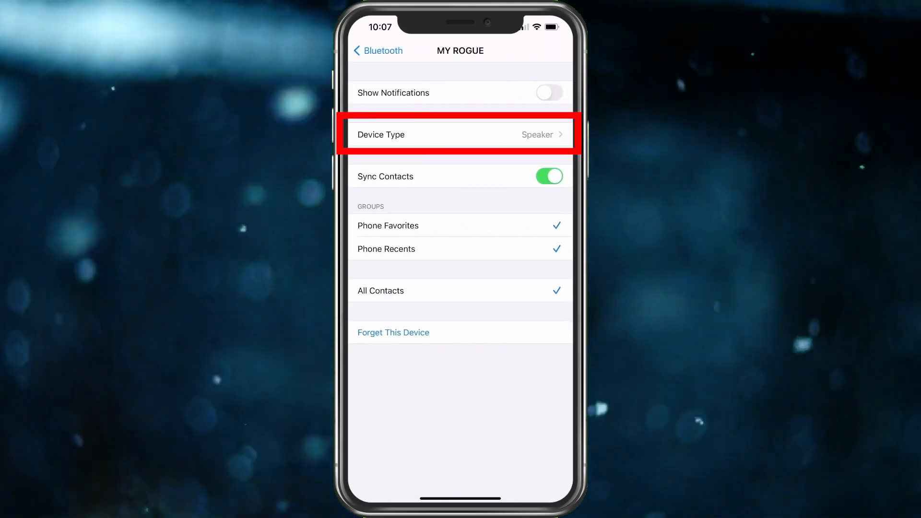
left_click(460, 134)
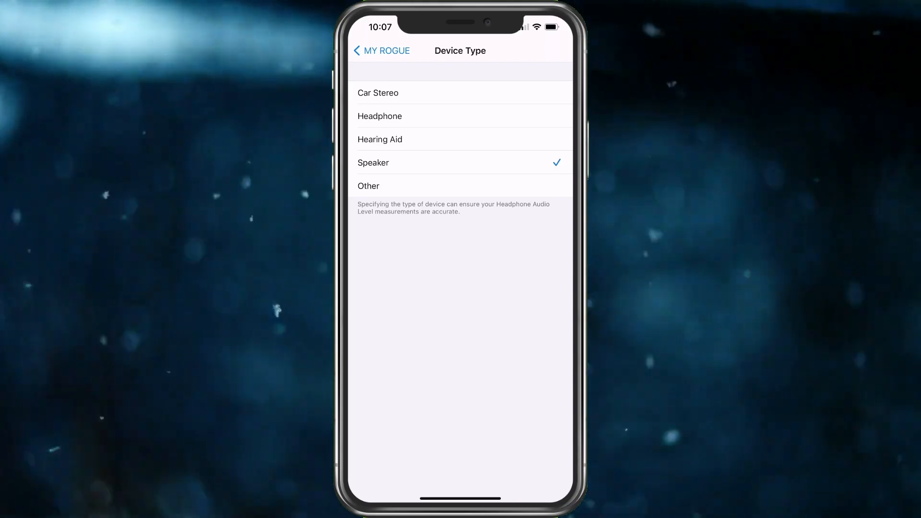
left_click(381, 51)
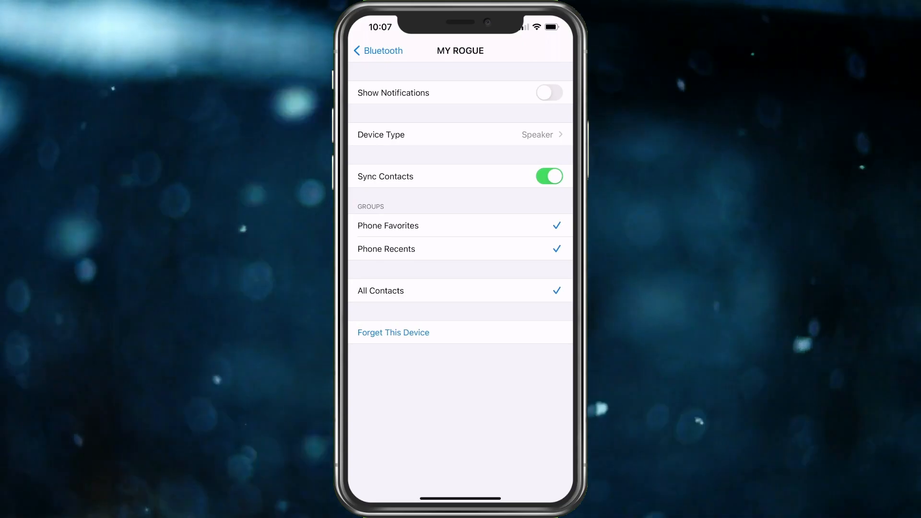
left_click(378, 51)
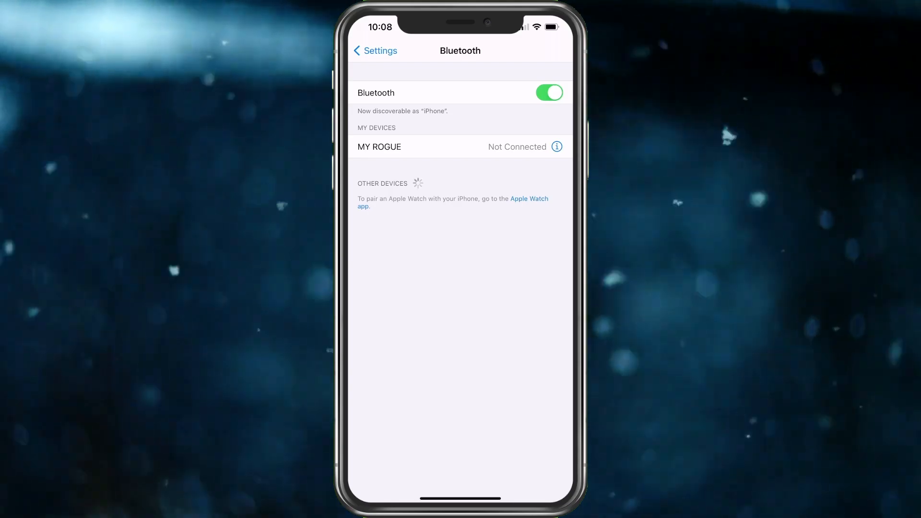
- Reach General > Software Update showing iOS 14.4 is up to date
left_click(374, 51)
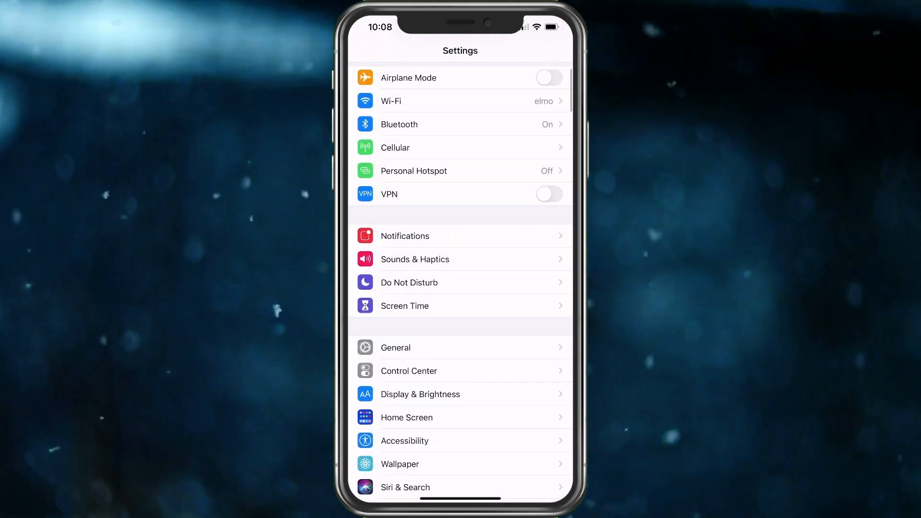
left_click(460, 347)
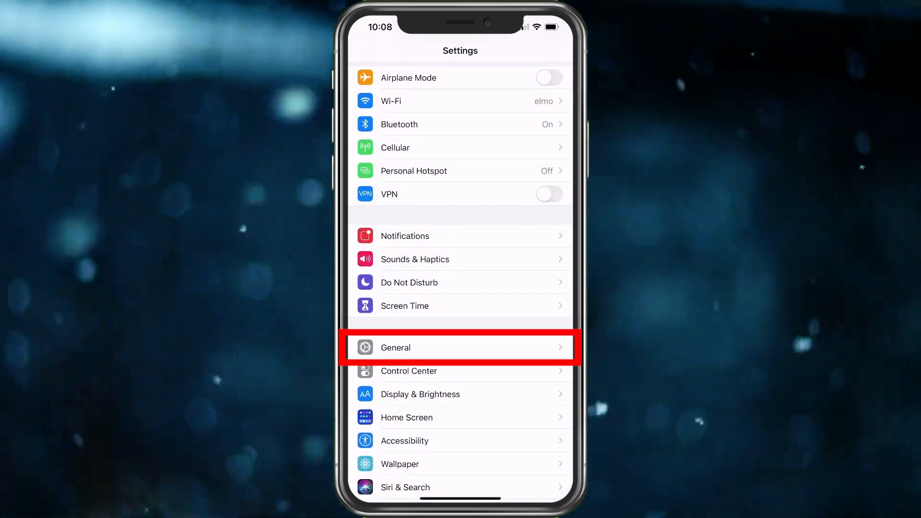
left_click(460, 346)
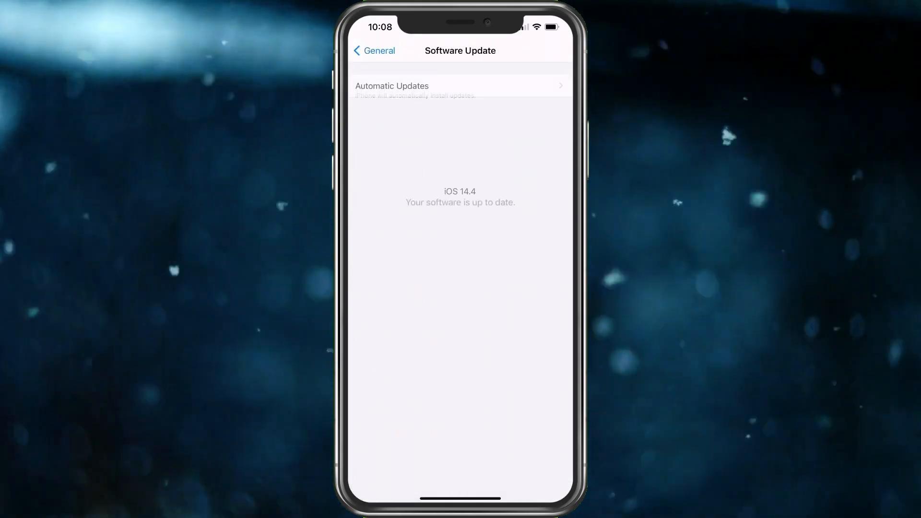